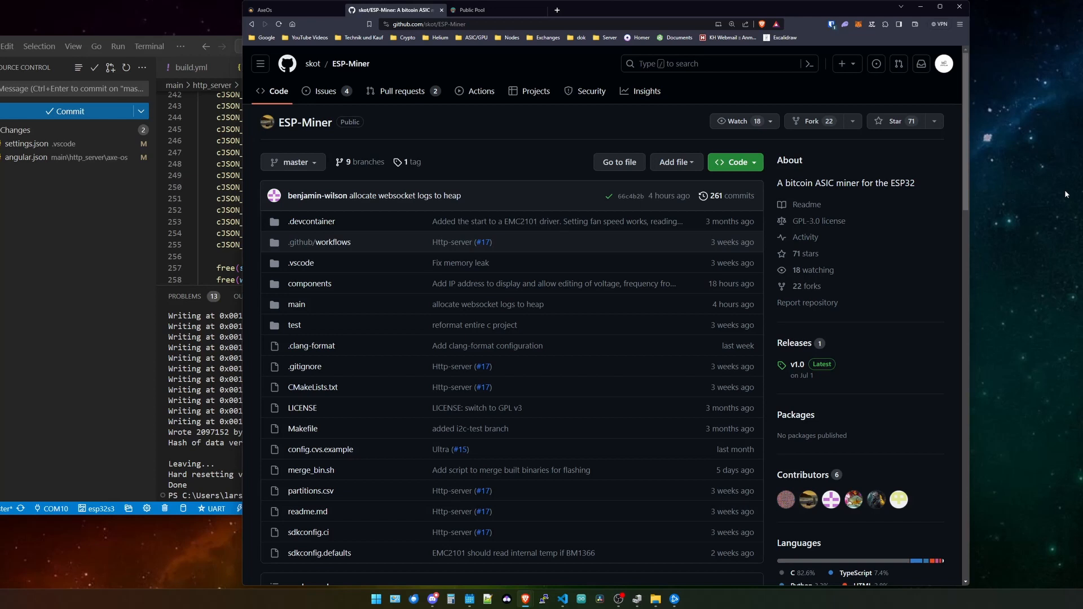
Switch to the AxeOS browser tab to view the live miner dashboard.
left_click(290, 10)
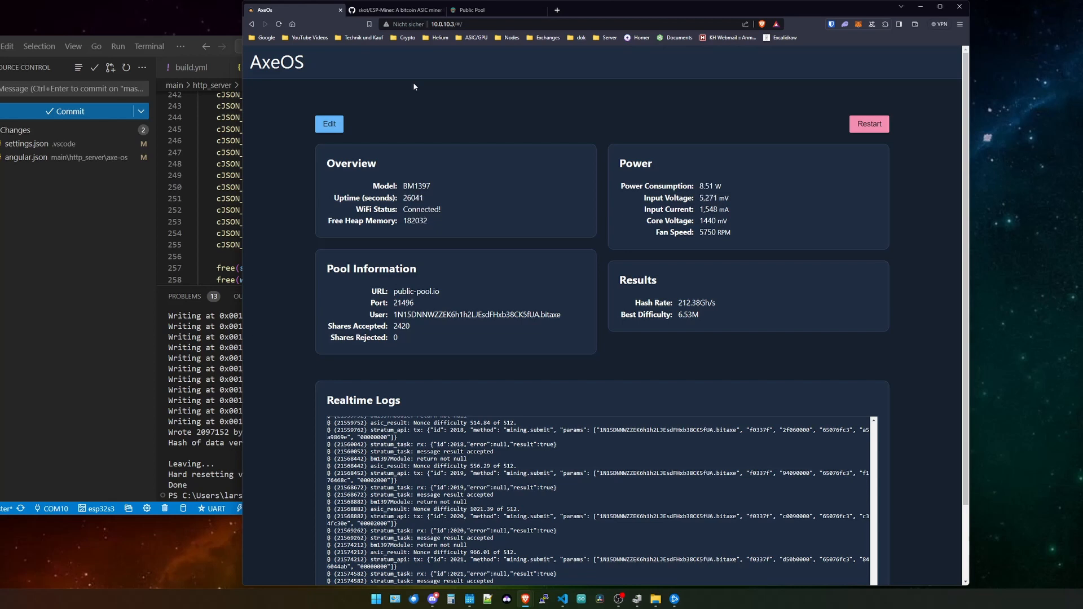
Enter the AxeOS Edit page with WiFi, stratum and update sections.
left_click(328, 124)
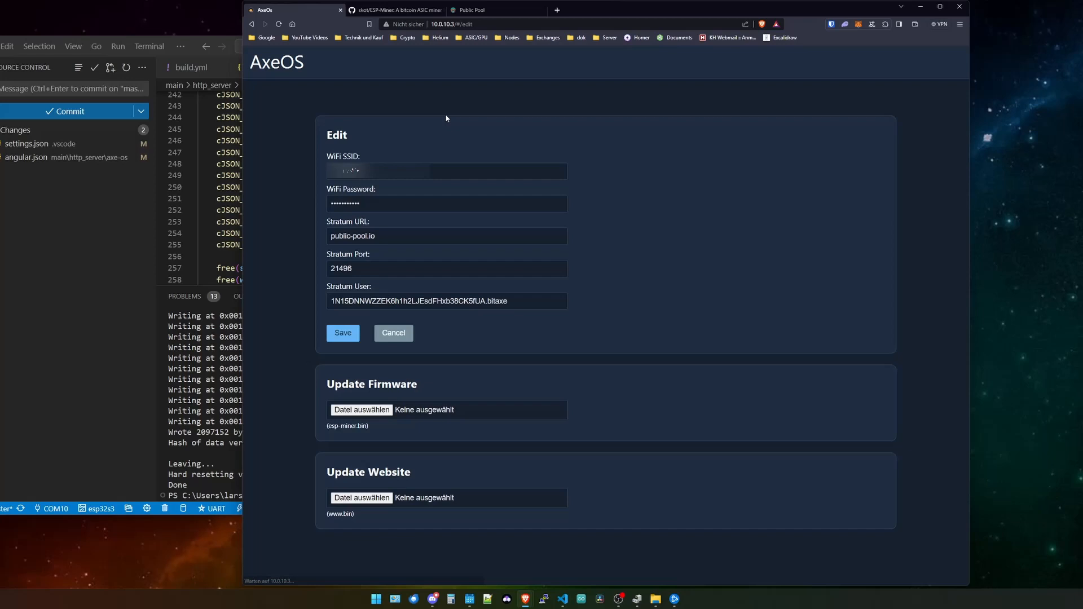
mouse_move(416, 131)
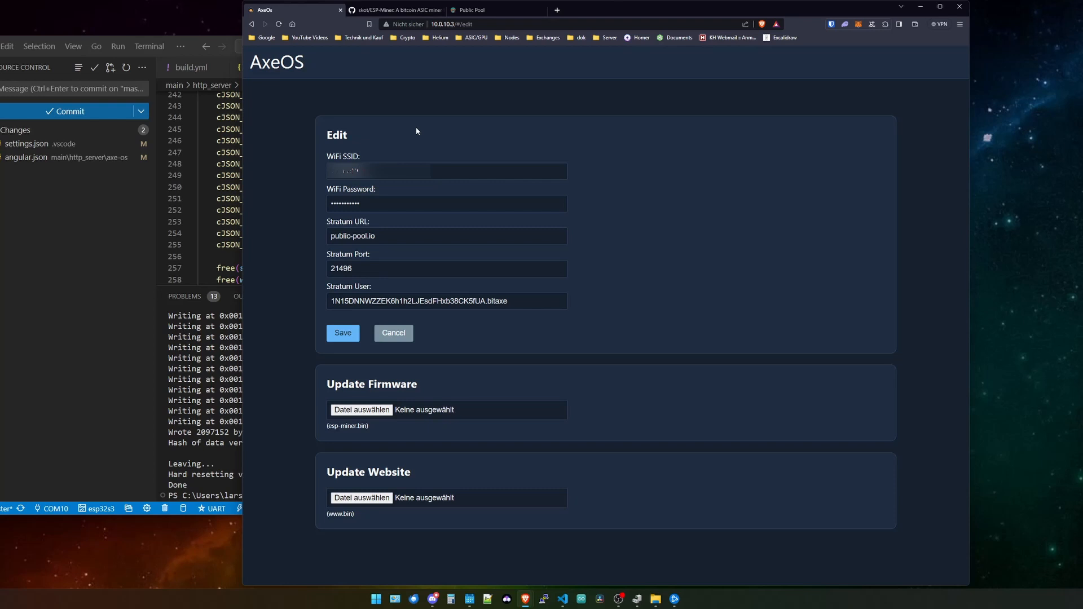
mouse_move(505, 41)
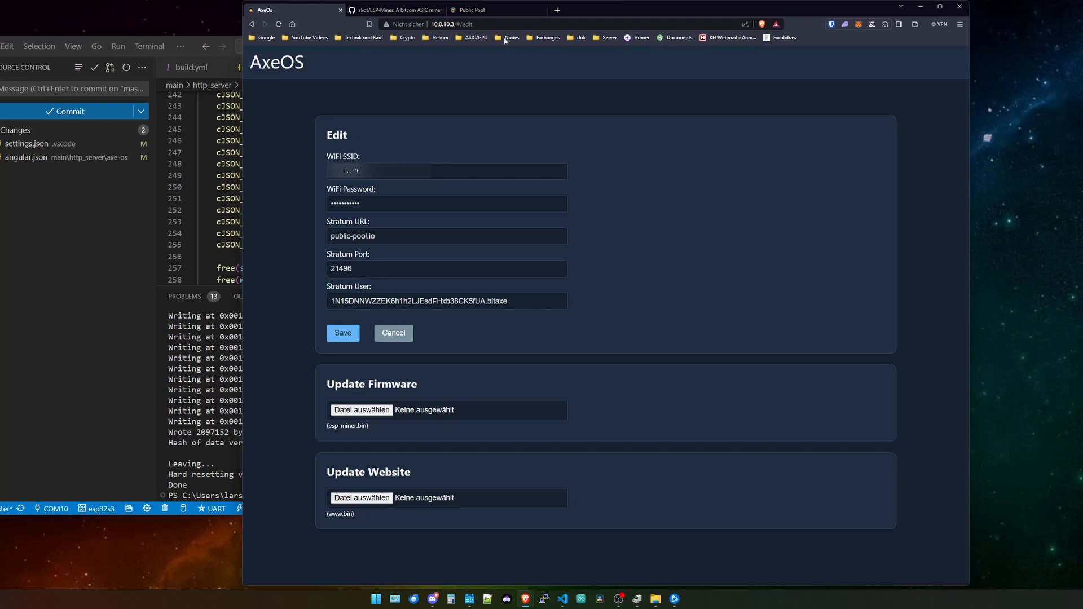
Switch to the Public Pool tab and scroll through its stratum details and hashrate chart.
left_click(472, 10)
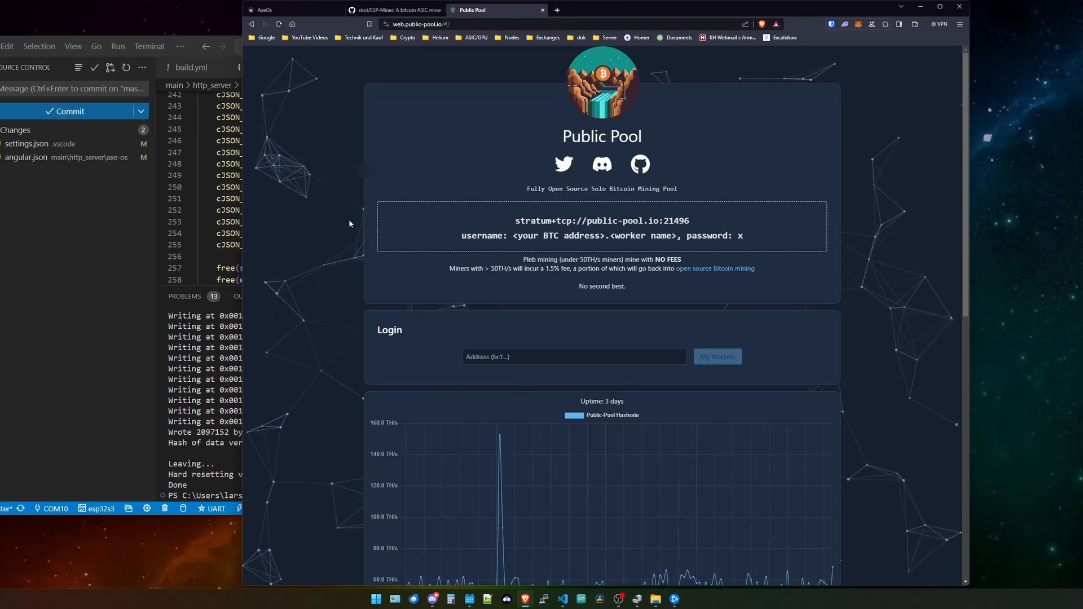
scroll("down", 3)
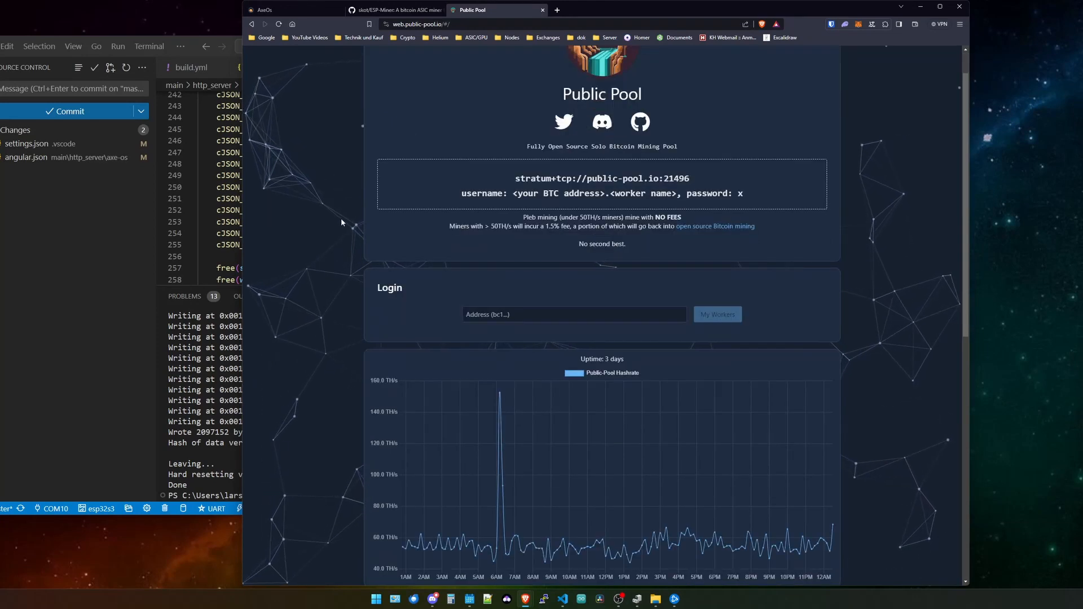
scroll("up", 3)
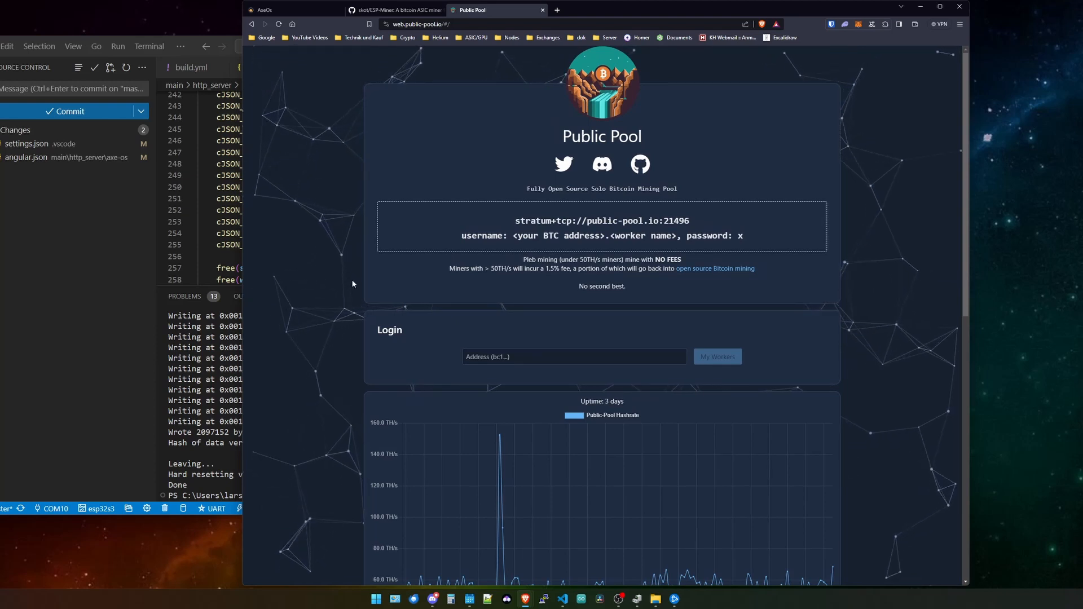
mouse_move(503, 280)
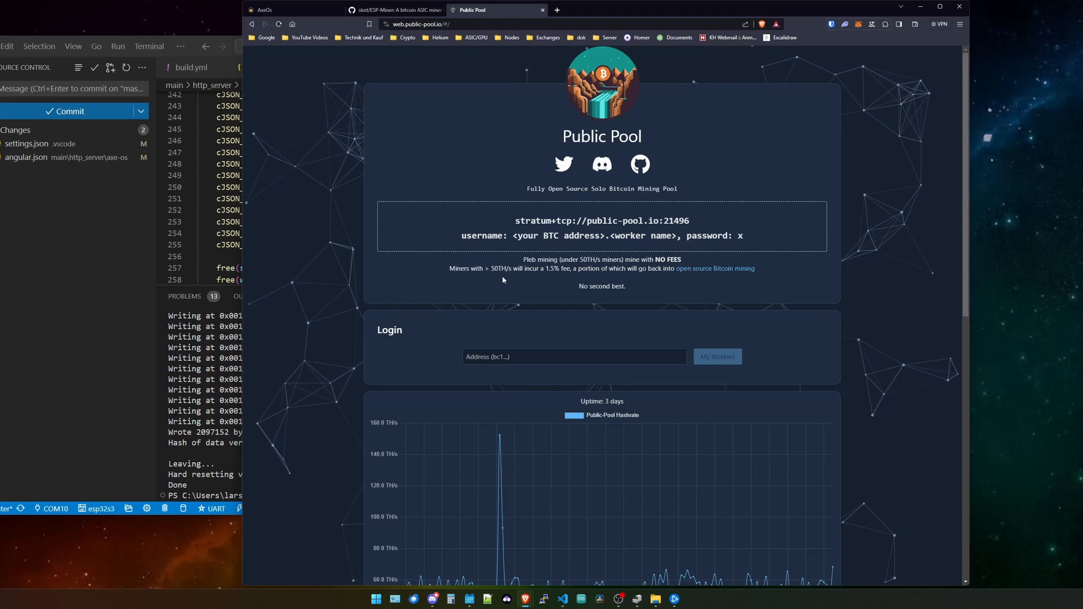
Review the ESP-Miner GitHub repo, the AxeOS settings, then focus the VS Code window.
left_click(394, 10)
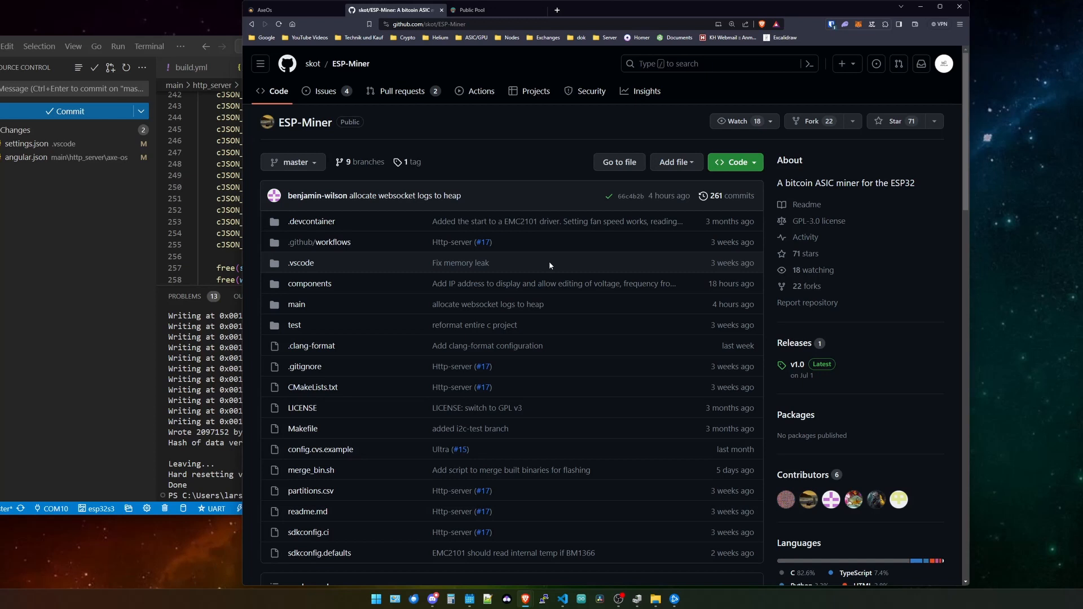
mouse_move(307, 21)
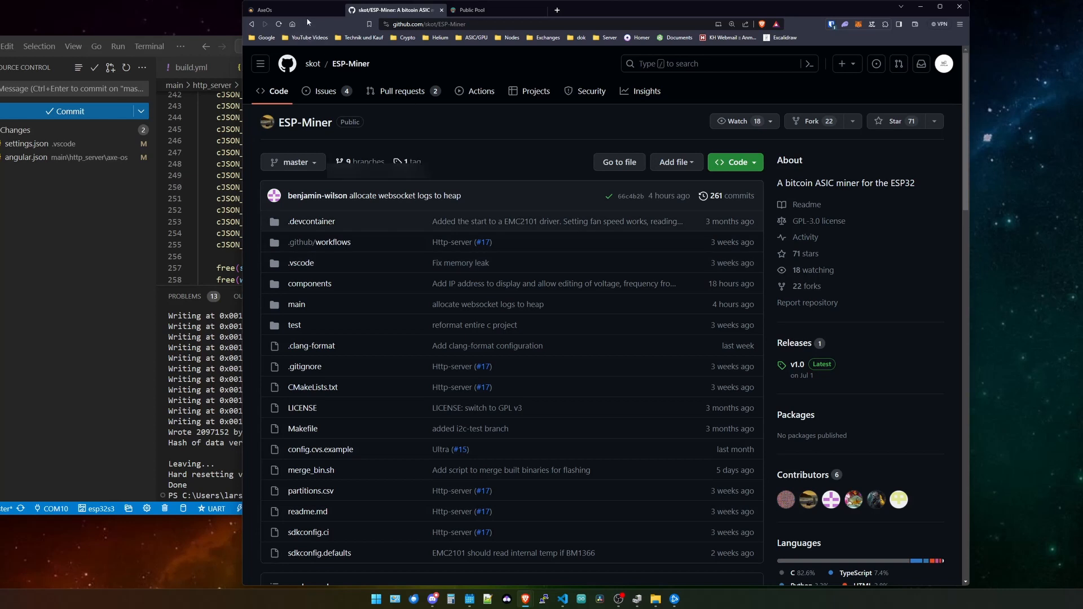
left_click(290, 10)
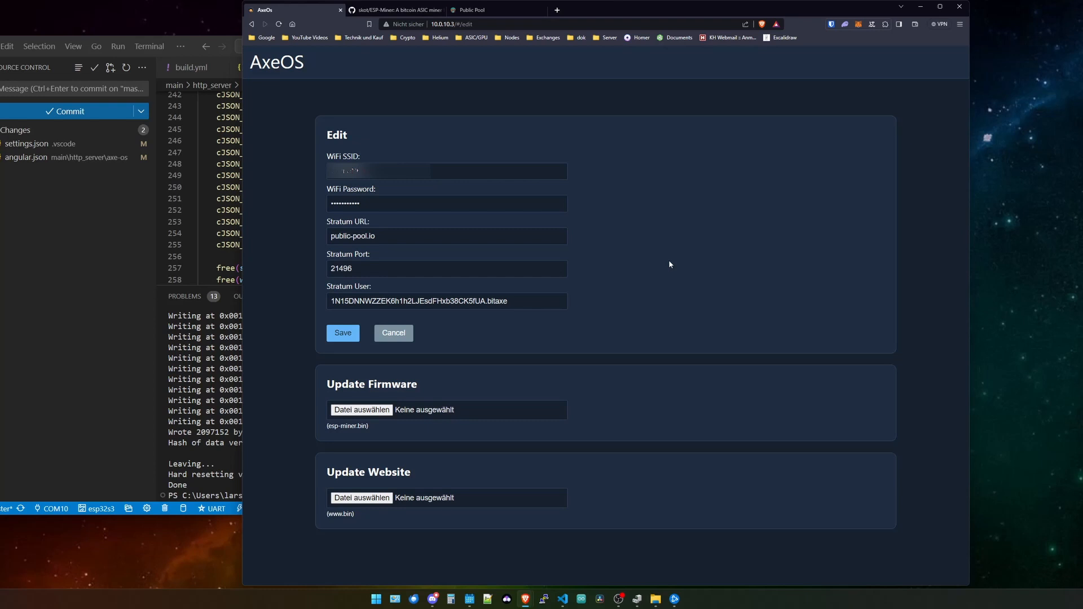
left_click(394, 10)
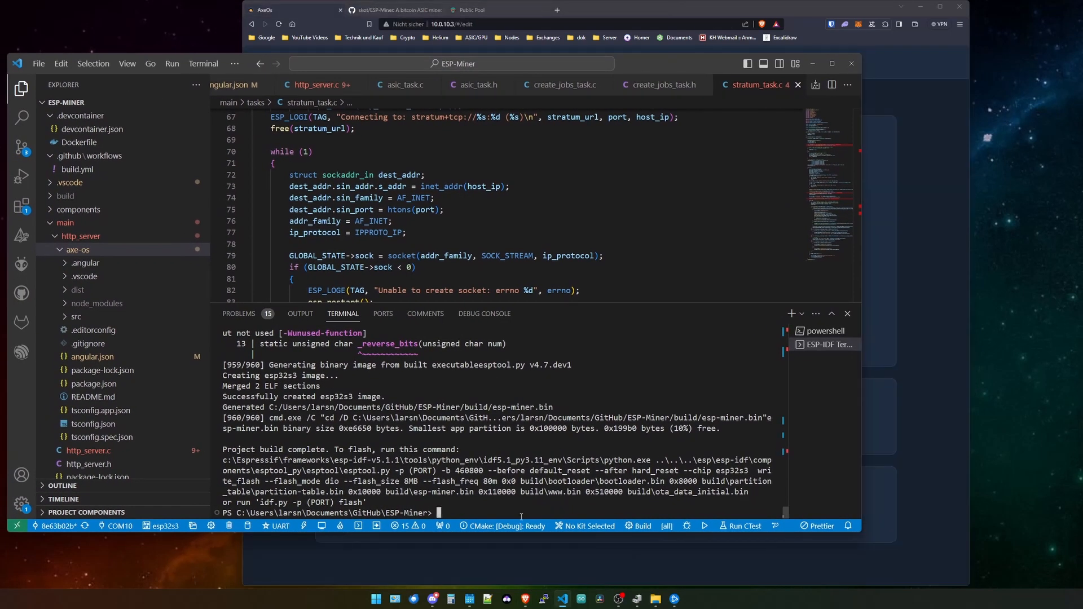
type("idf.py clean")
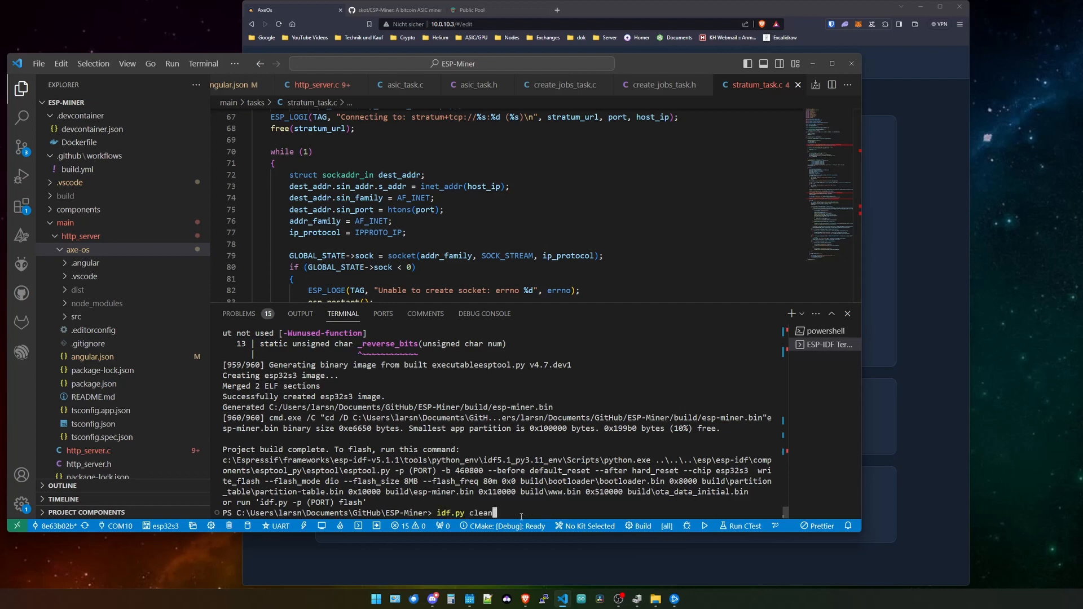
type("cd main")
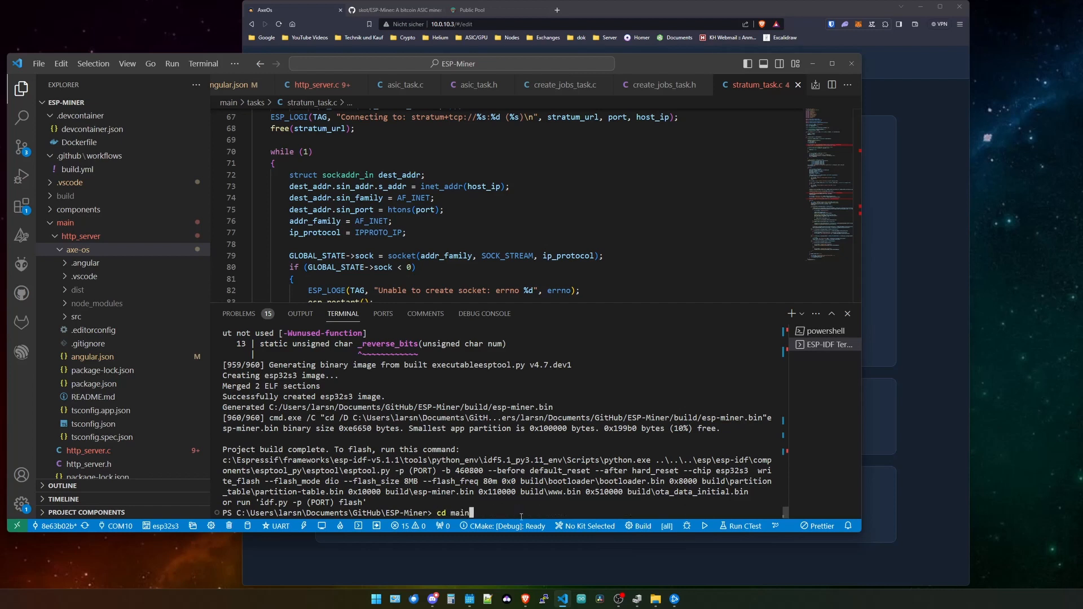
type("idf.py menuconfig")
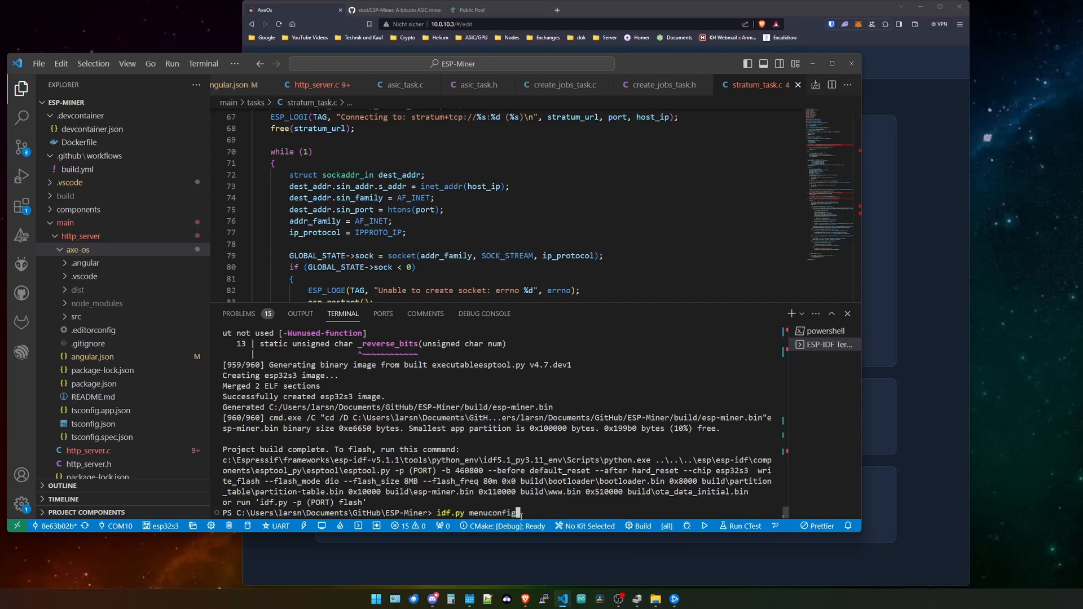
type("pip install windows-curses")
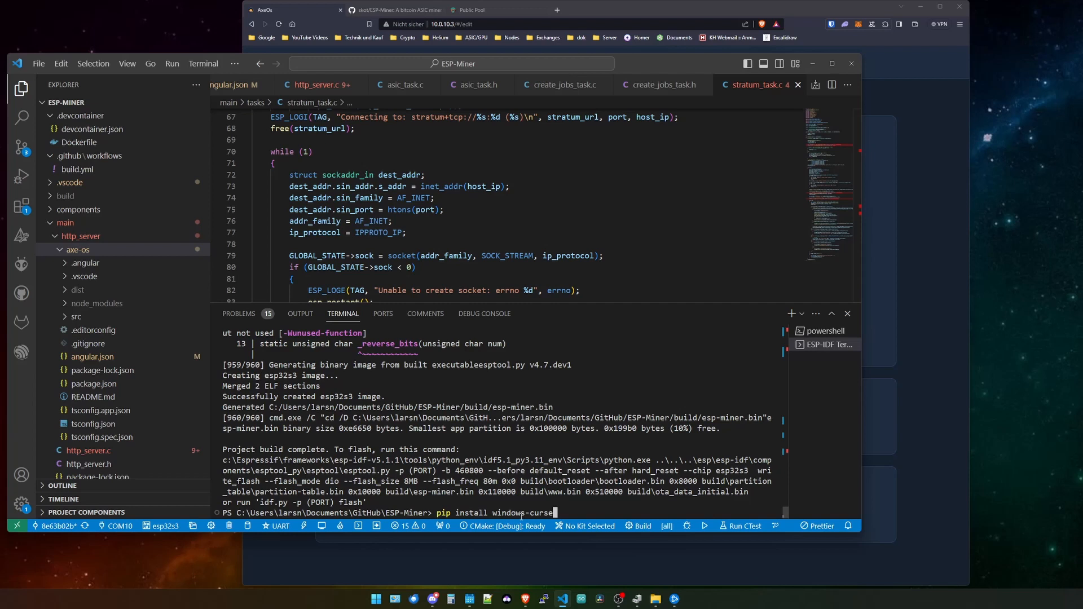
type("s")
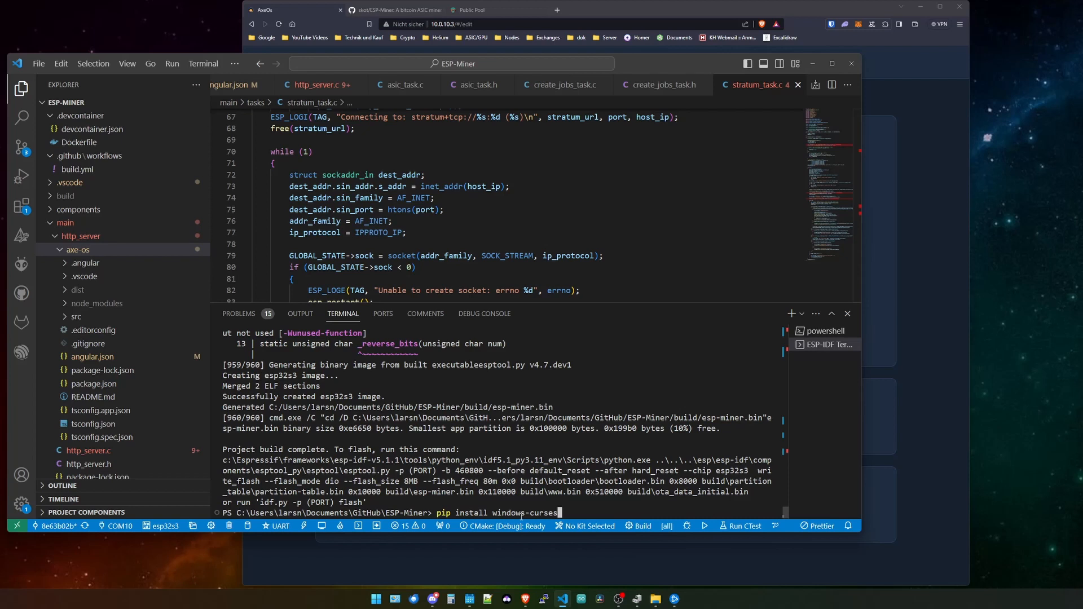
key("Backspace")
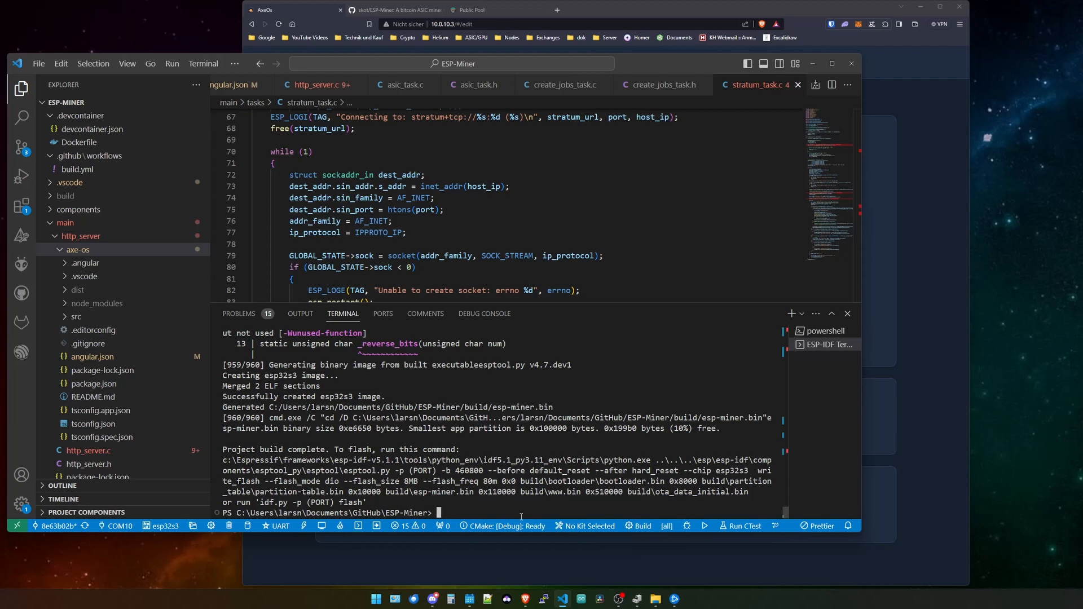
Change the terminal into .\main\http_server\axe-os\.
left_click(55, 526)
type("git status")
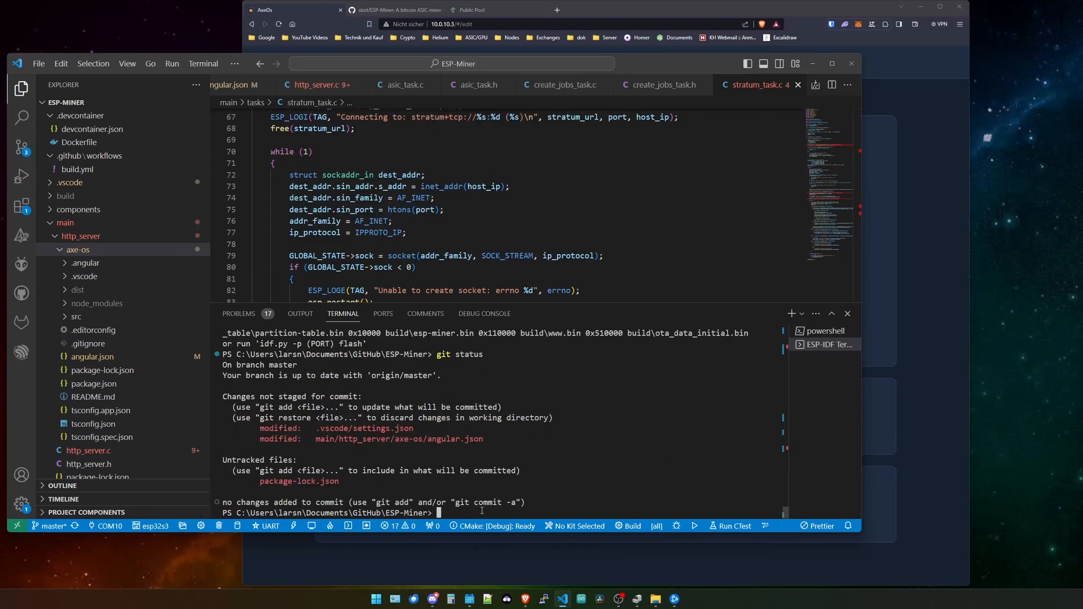
type("cd")
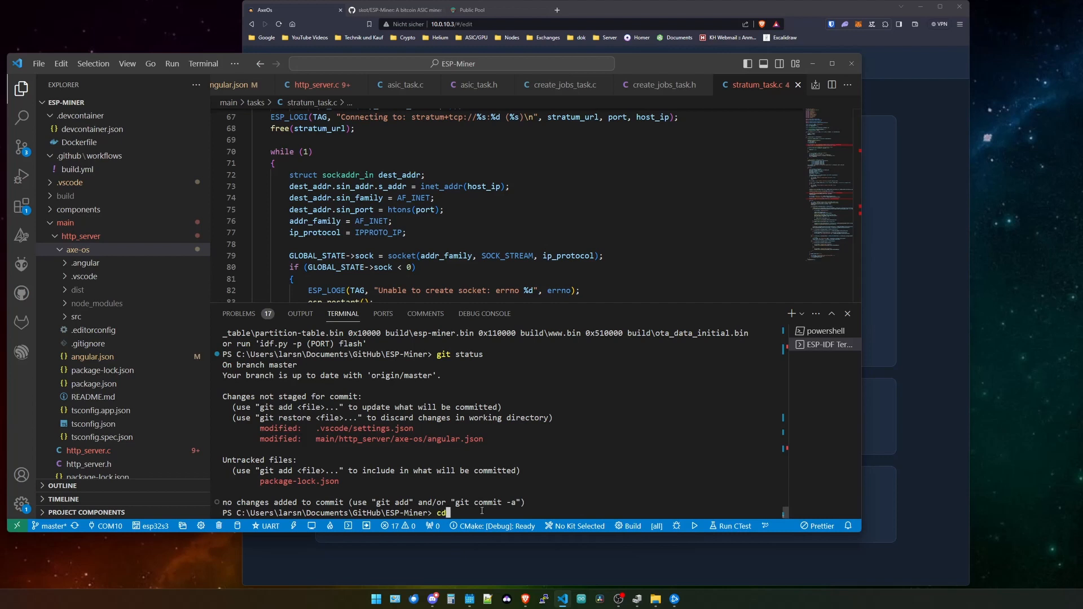
type(".\\main\\ht")
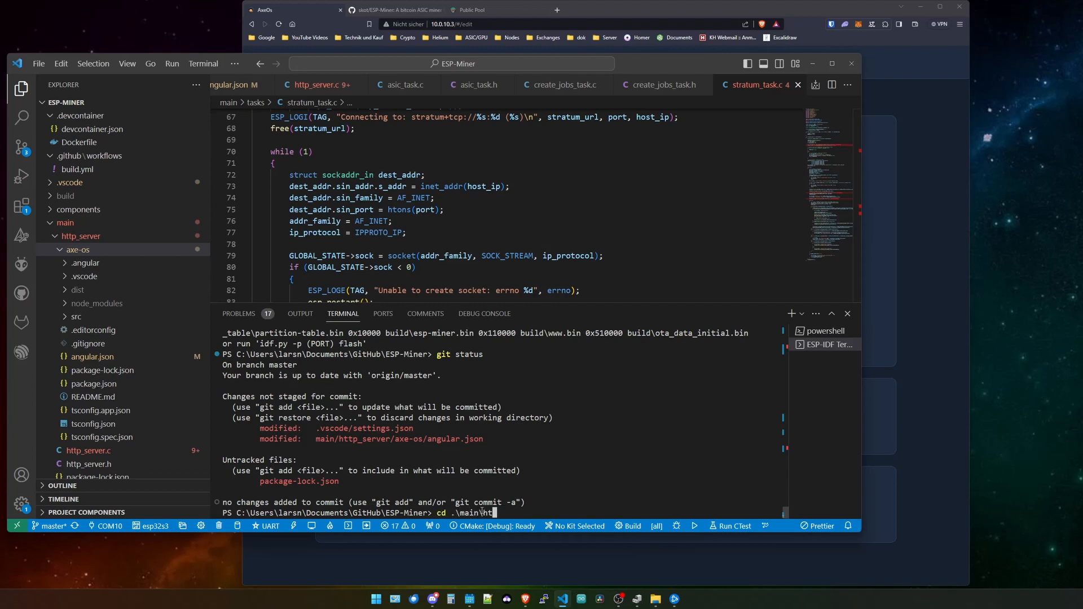
type("tp_server\\")
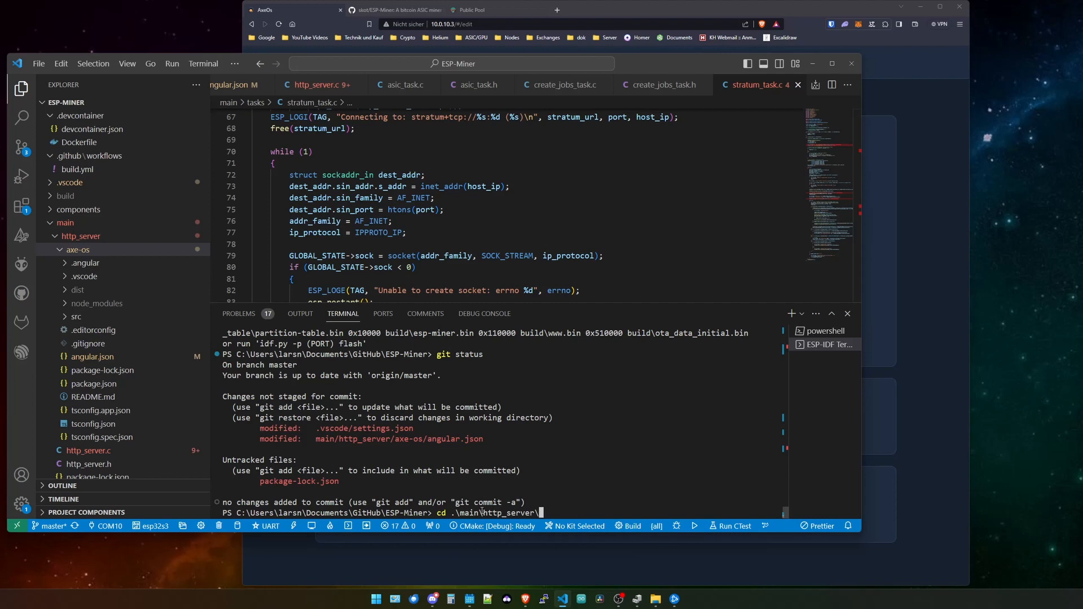
type("axe-os\\")
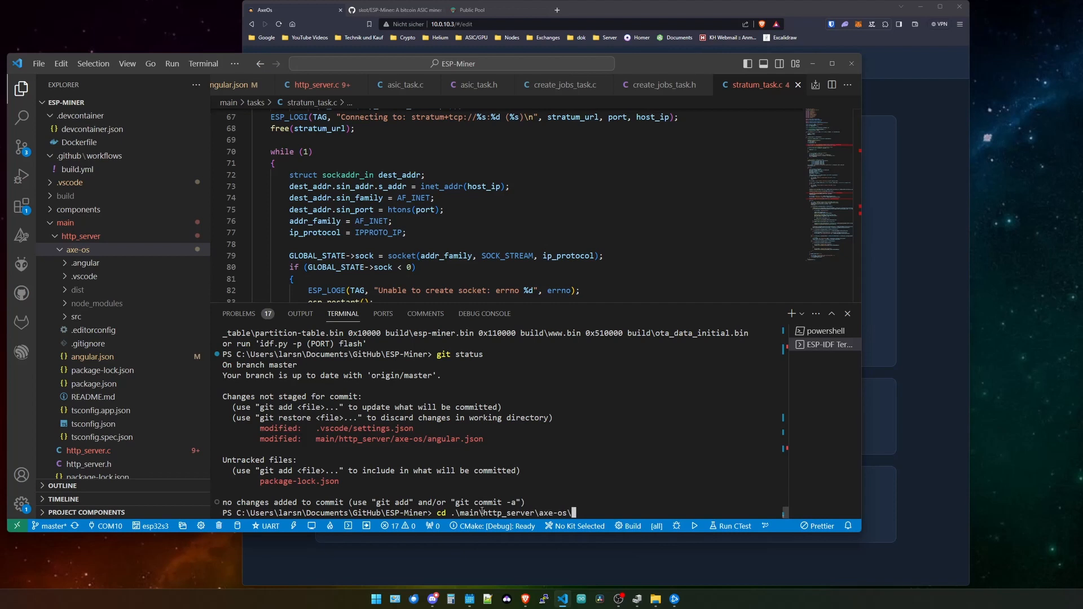
key("Return")
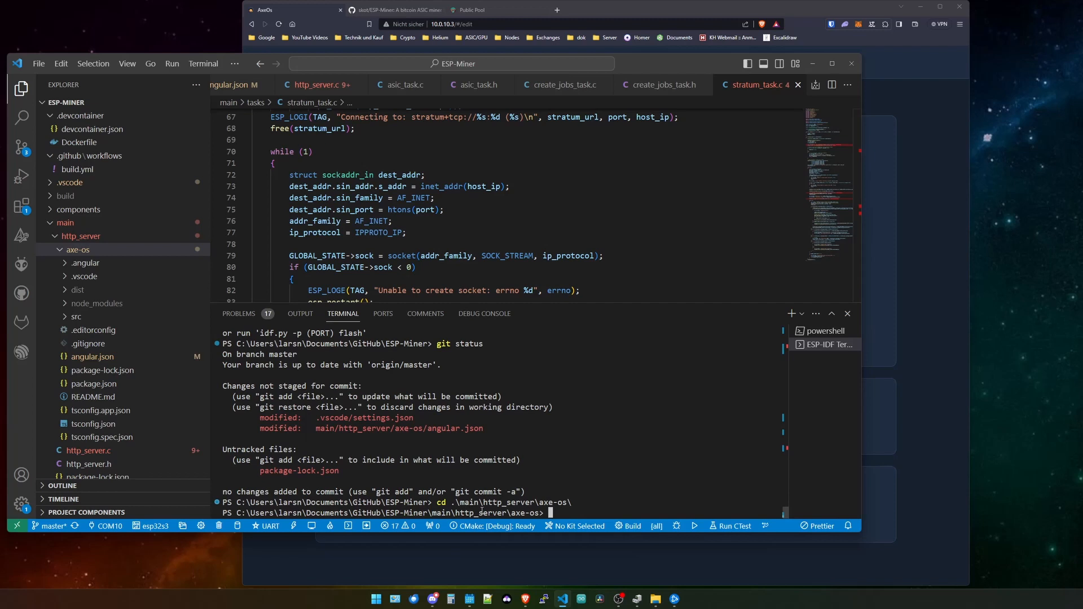
Run npm run build for the web interface, then cd back toward the project root.
type("npm i")
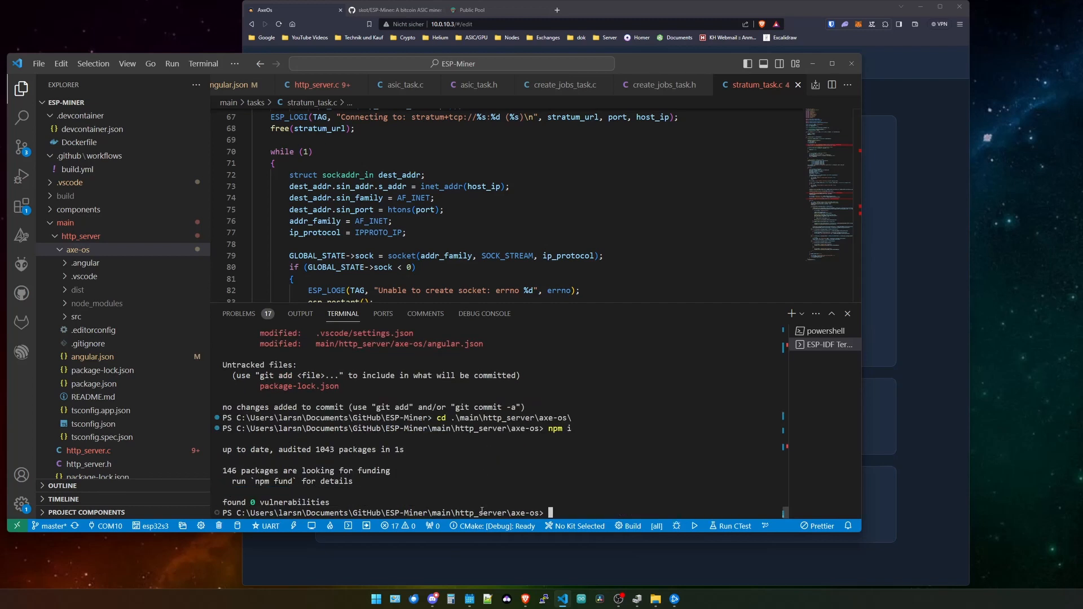
type("npm run bu")
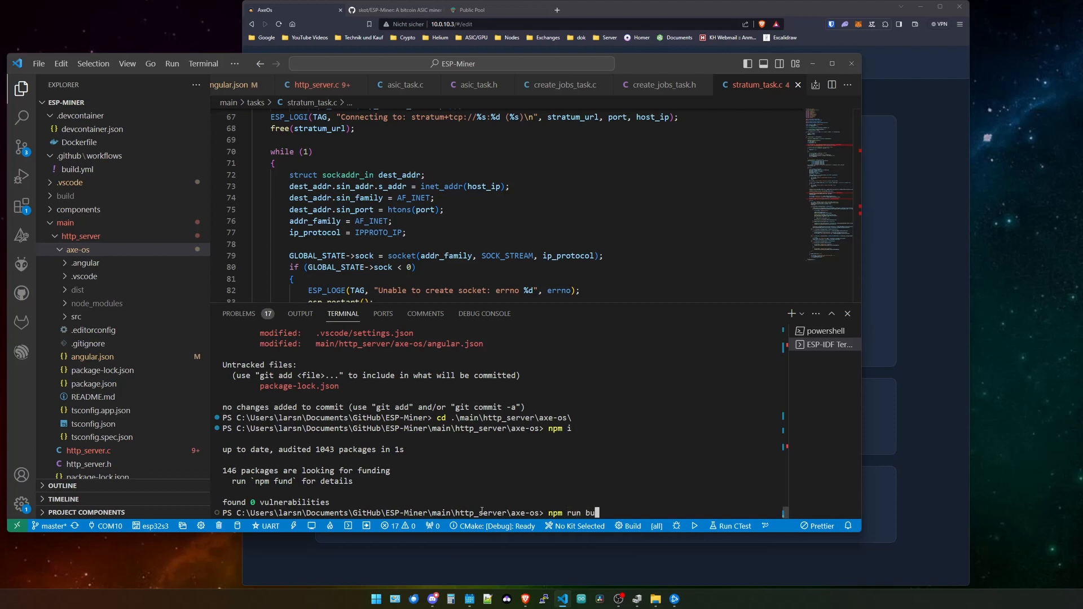
key("Return")
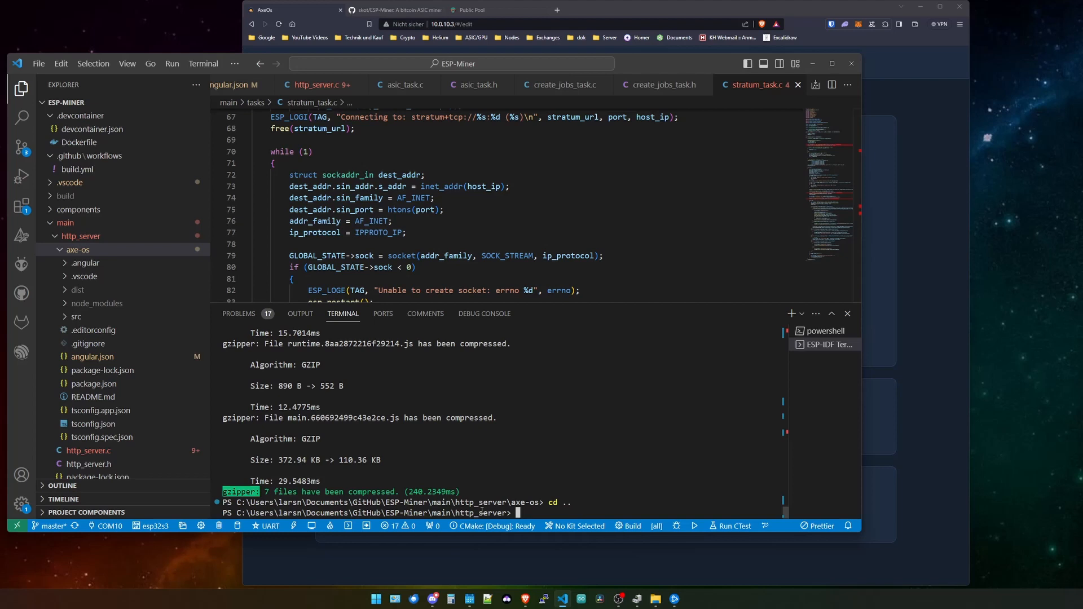
type("cd")
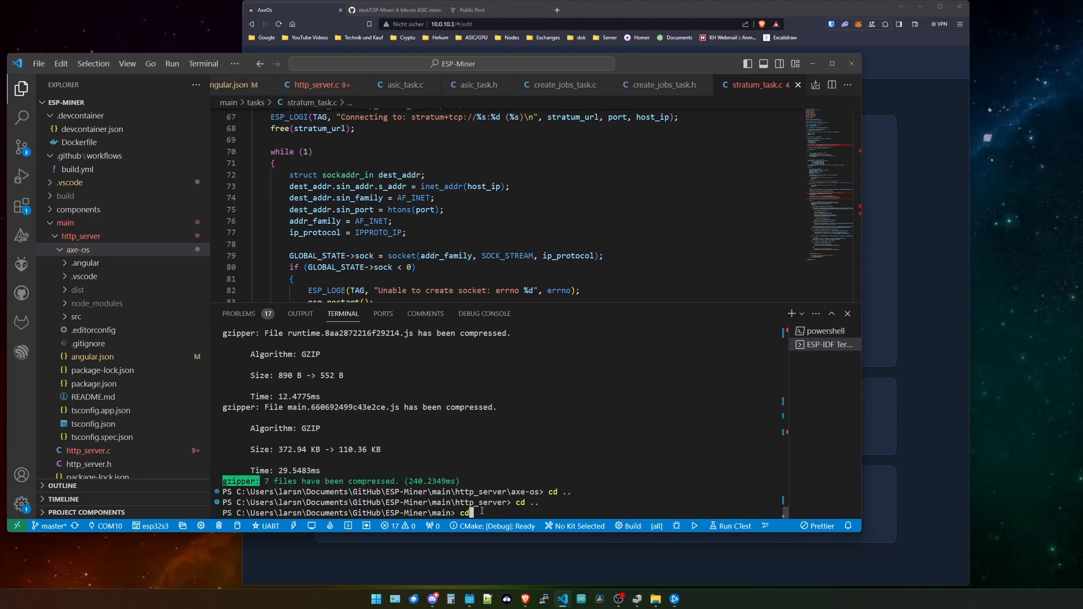
key("Return")
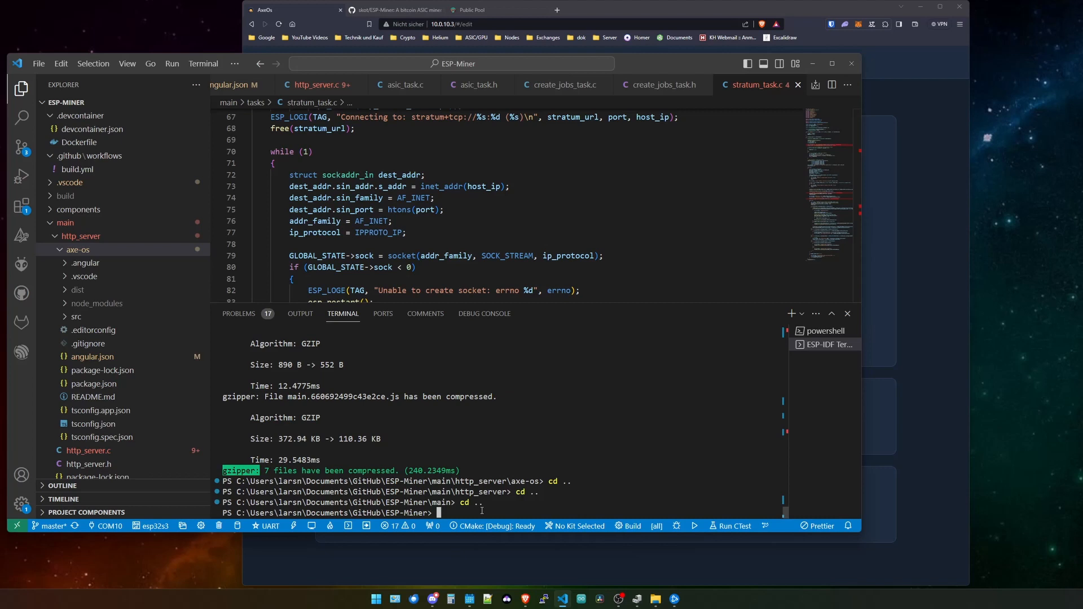
type("idf.py clean")
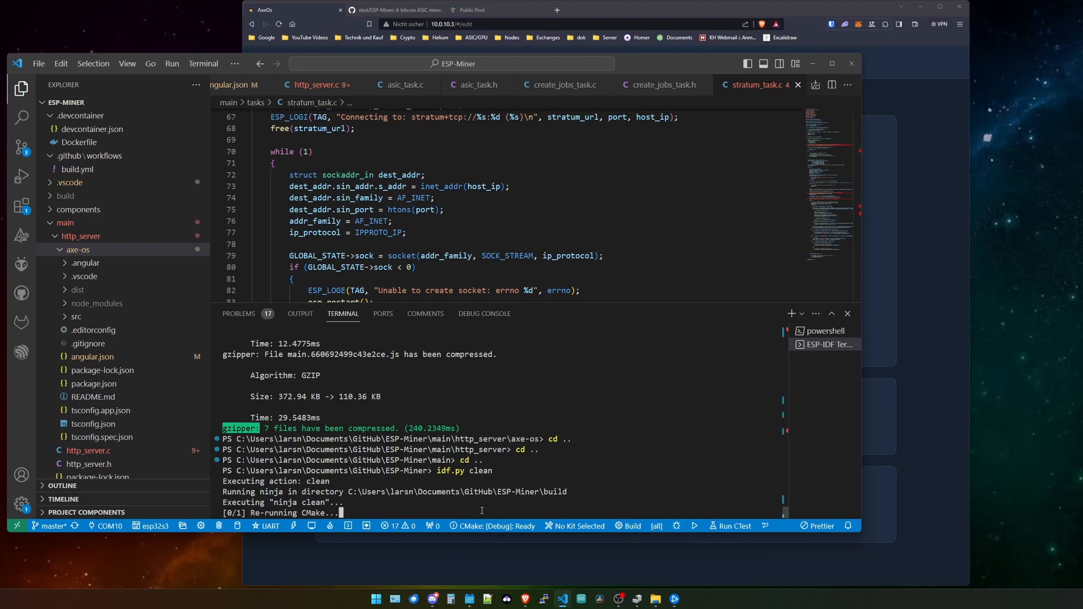
Watch idf.py clean finish in the terminal and begin the next idf.py command.
scroll("down", 3)
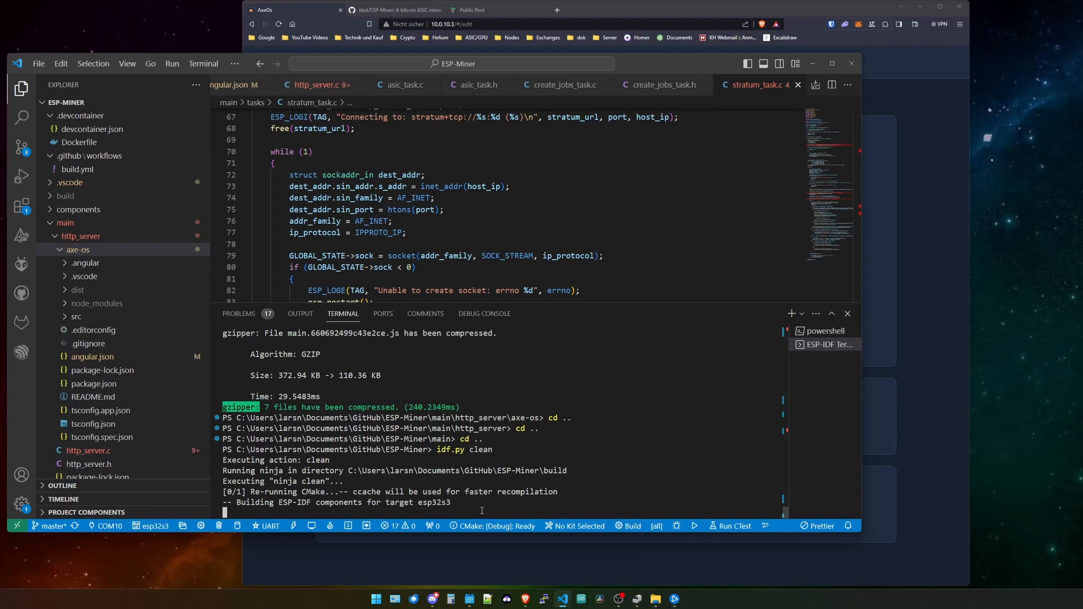
scroll("down", 3)
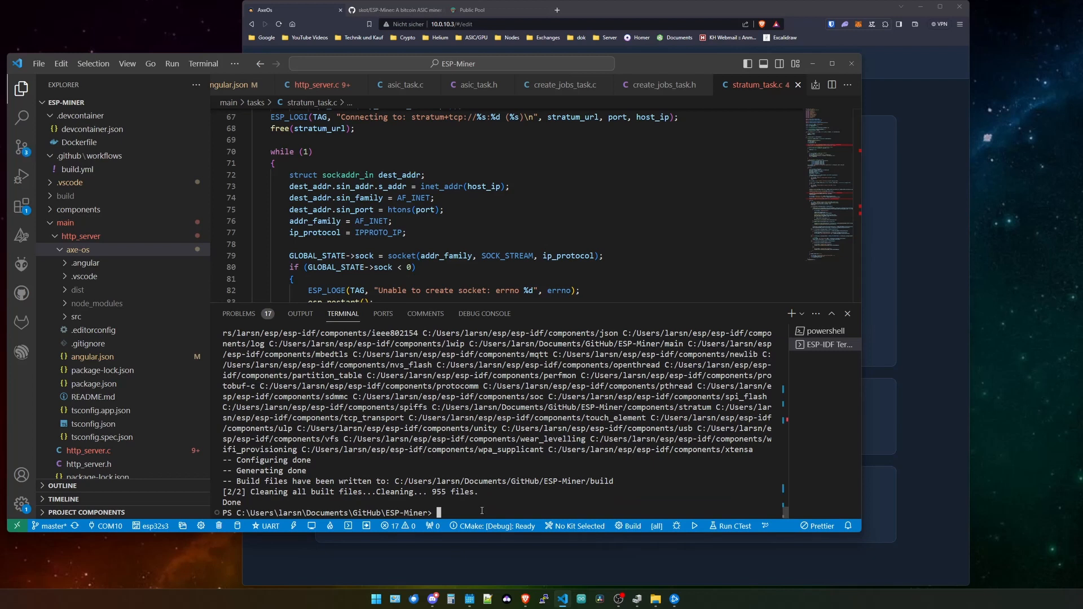
type("idf.py build")
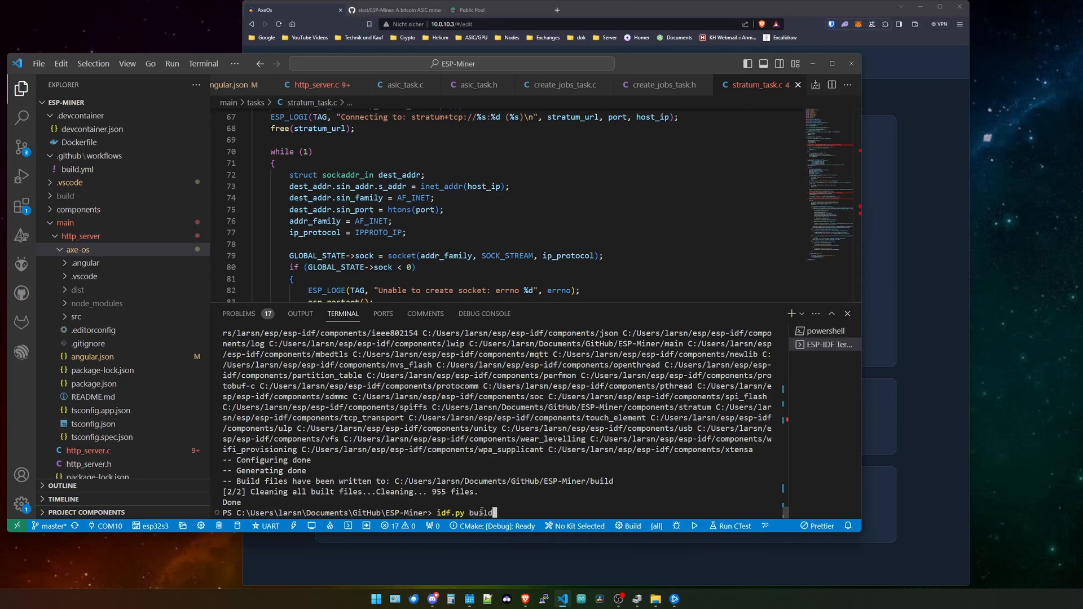
Run idf.py build to compile the ESP-Miner firmware.
key("Return")
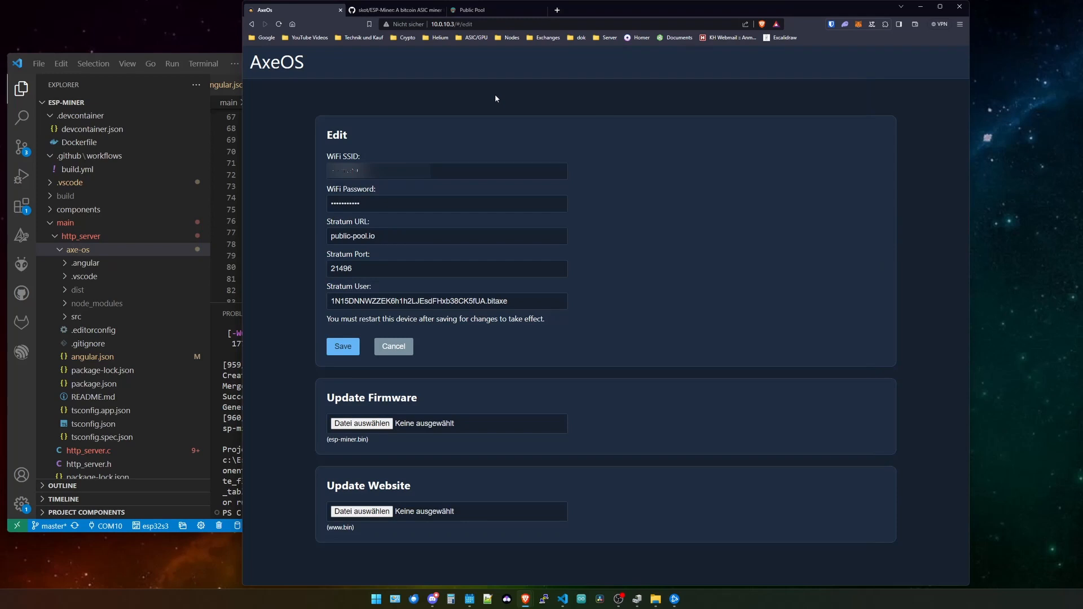
mouse_move(290, 420)
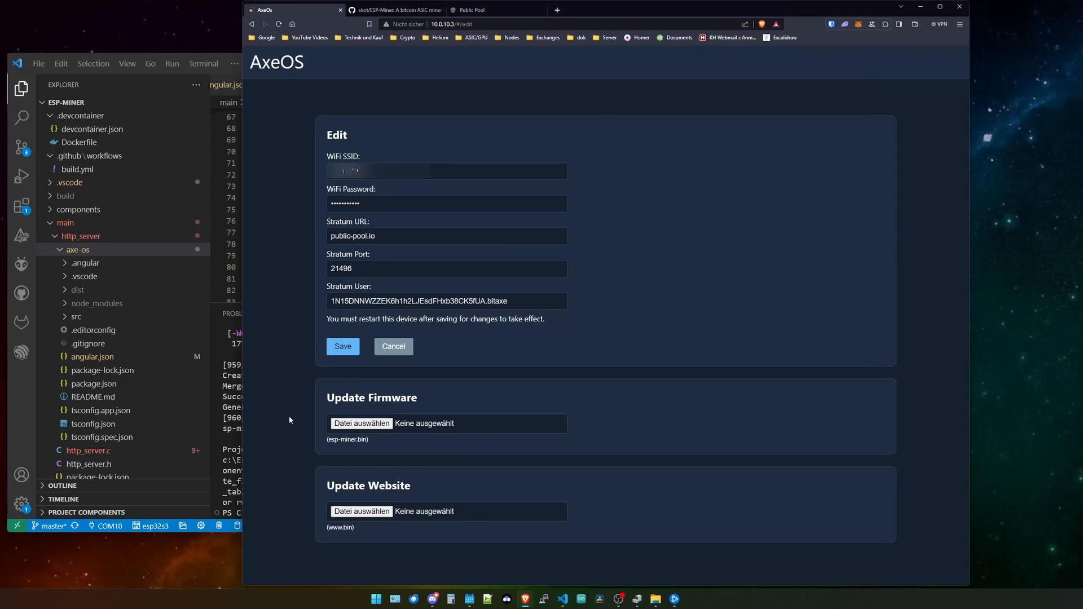
Select build\esp-miner.bin as the Update Firmware file via Datei auswählen and Öffnen.
left_click(361, 424)
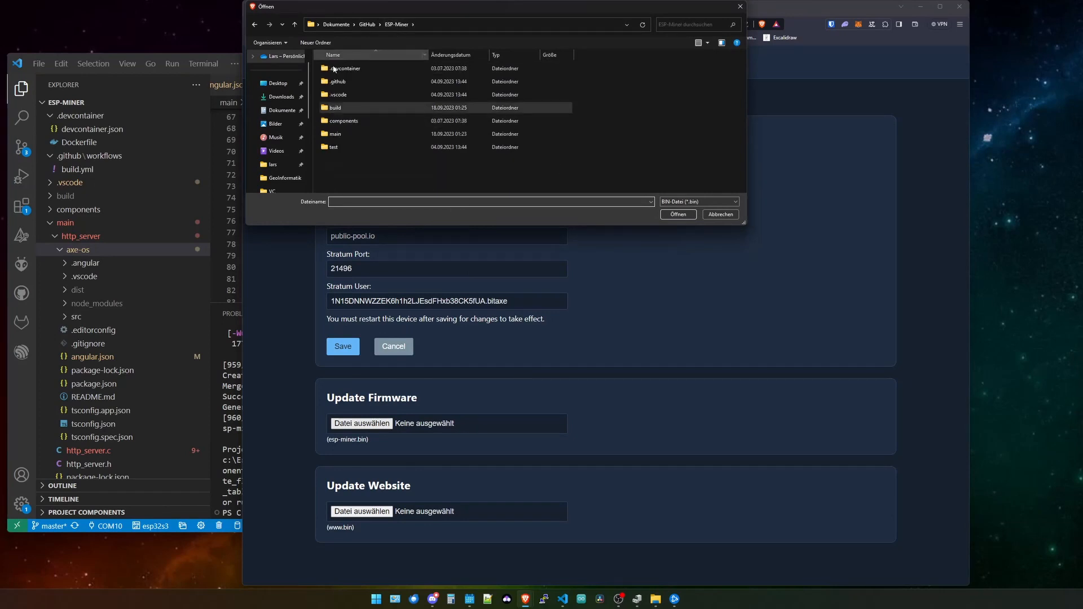
left_click(335, 107)
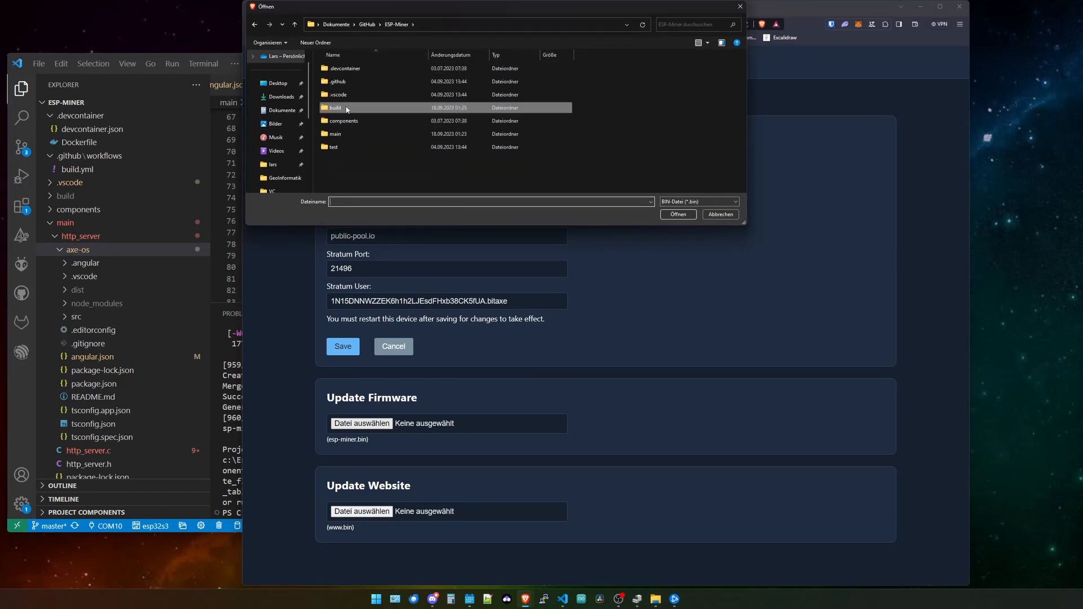
double_click(335, 107)
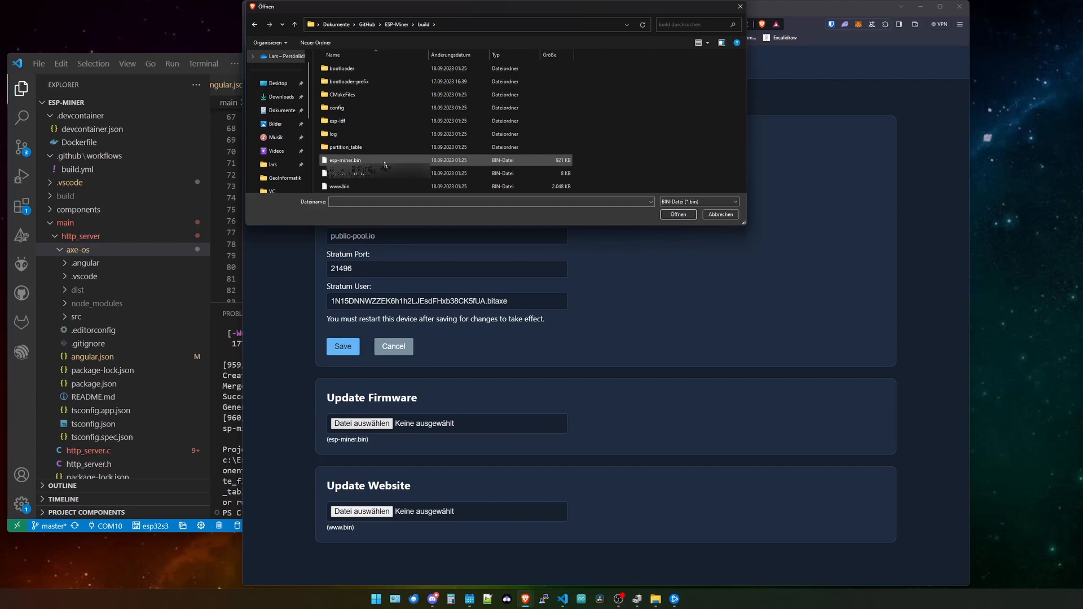
left_click(345, 159)
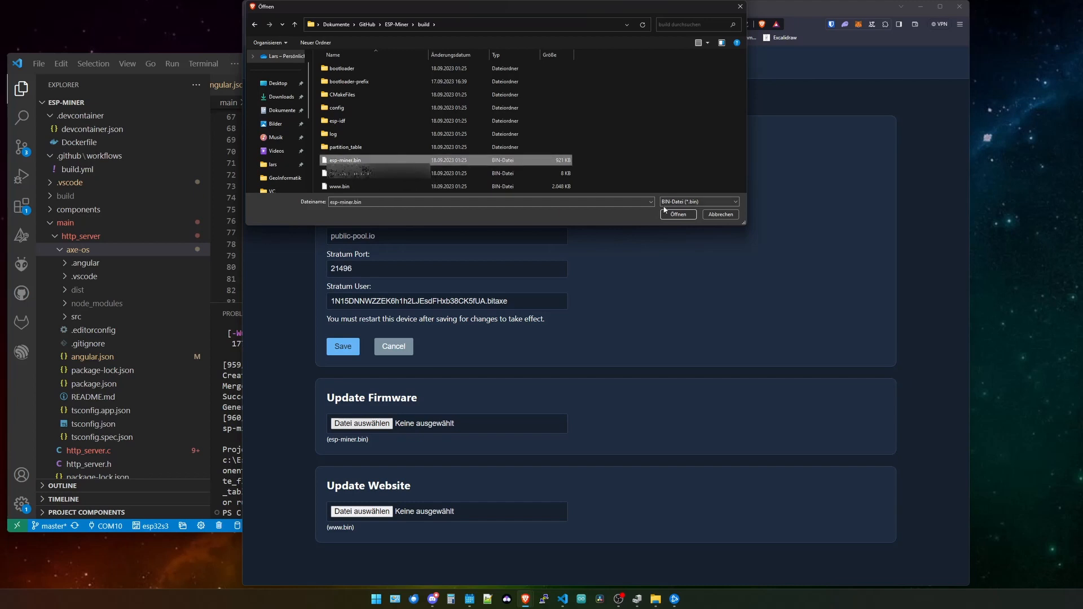
left_click(678, 214)
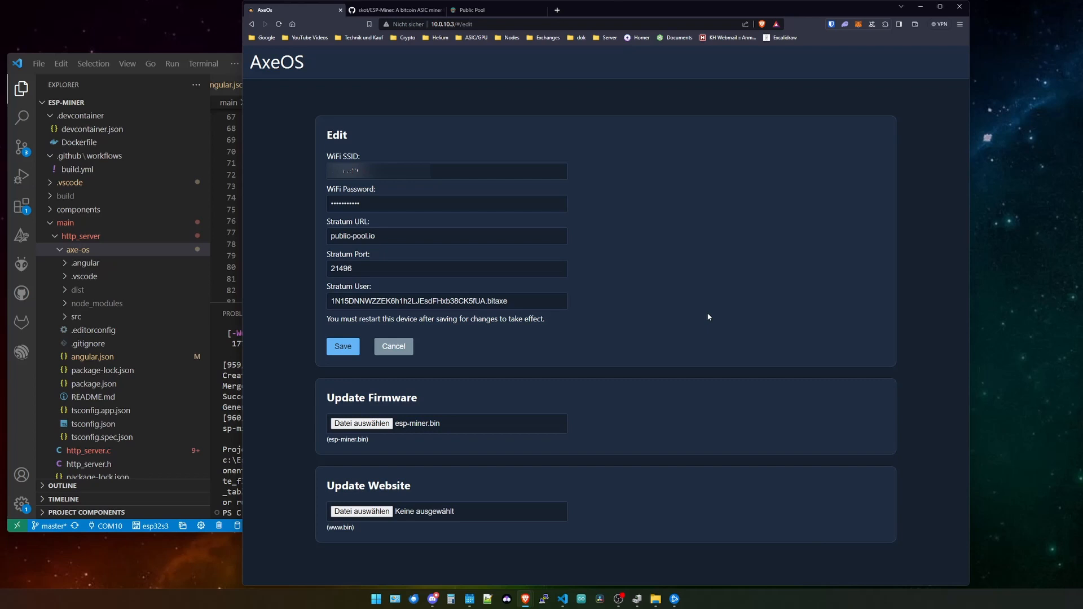
mouse_move(361, 511)
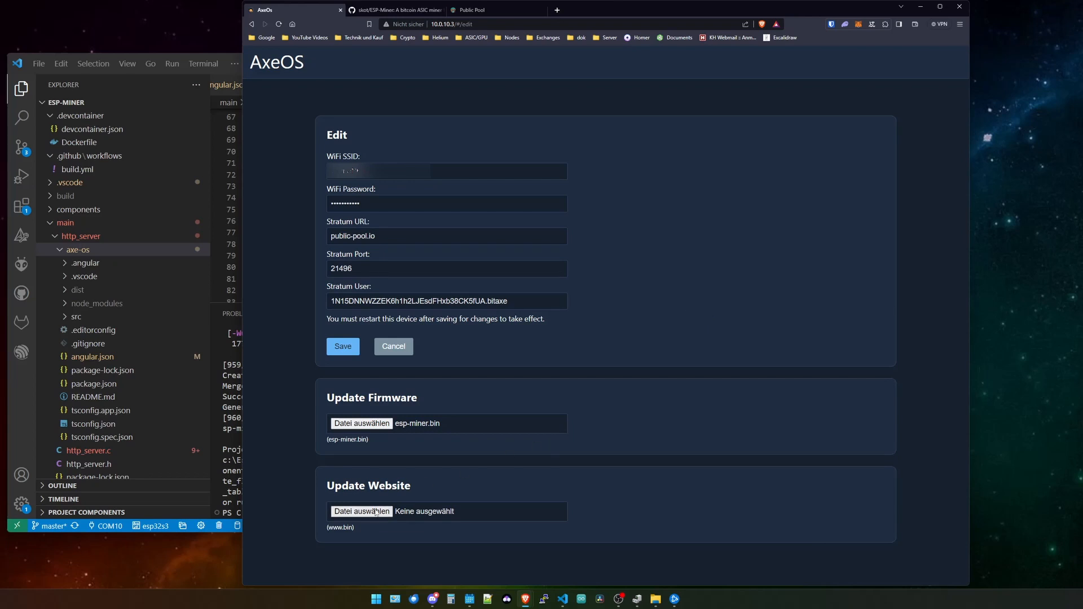
left_click(361, 511)
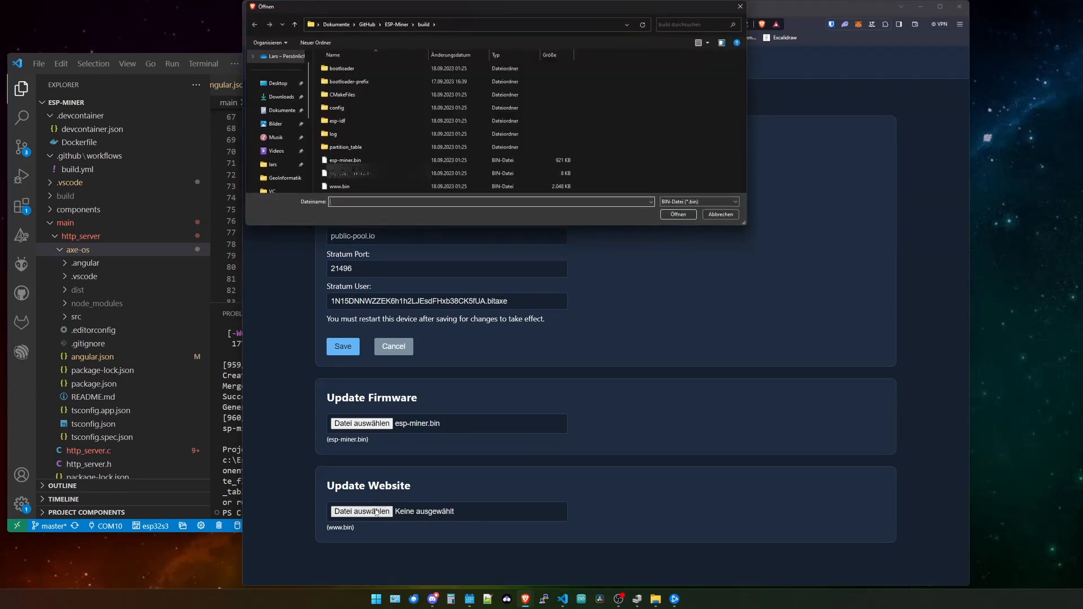
left_click(339, 187)
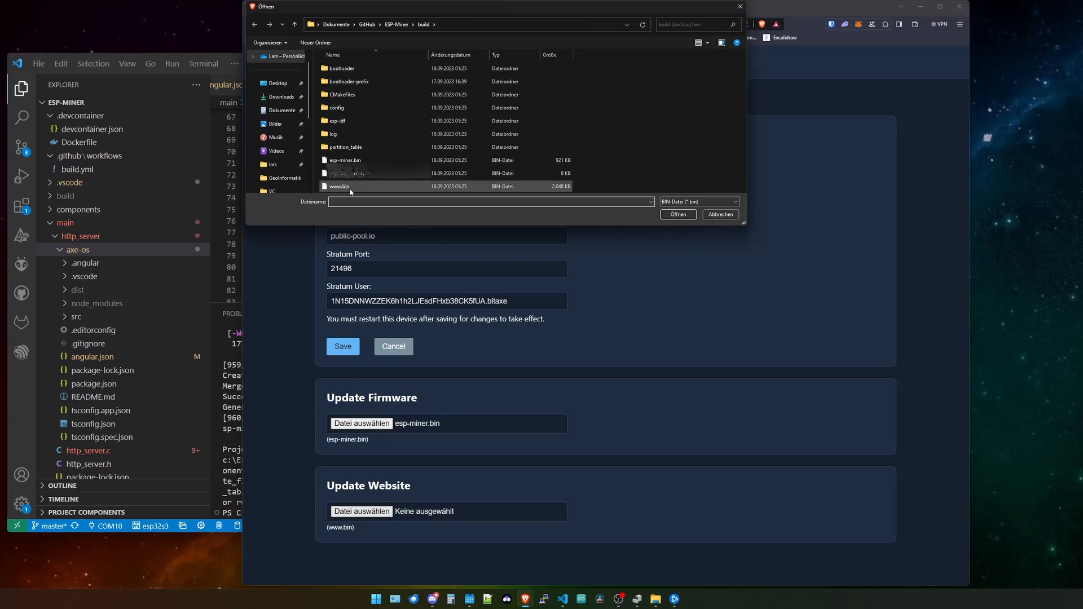
left_click(340, 186)
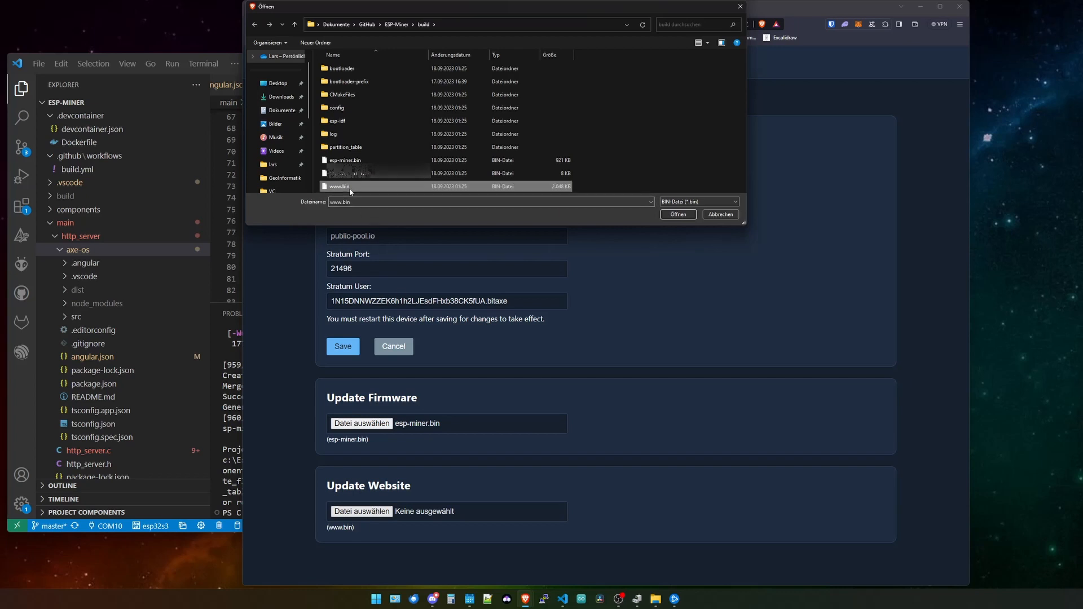
left_click(677, 215)
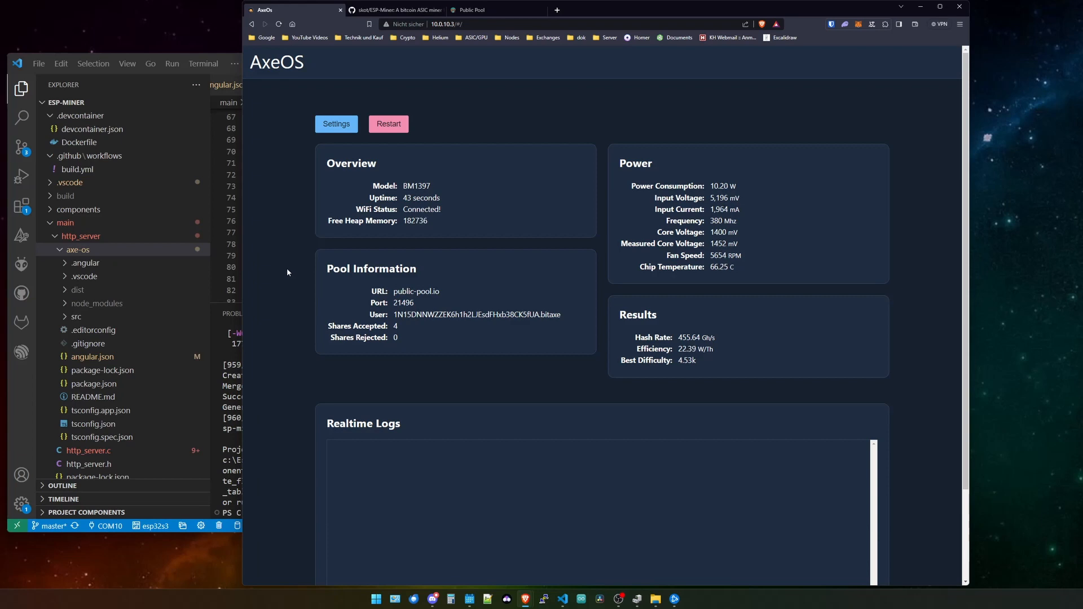
mouse_move(310, 294)
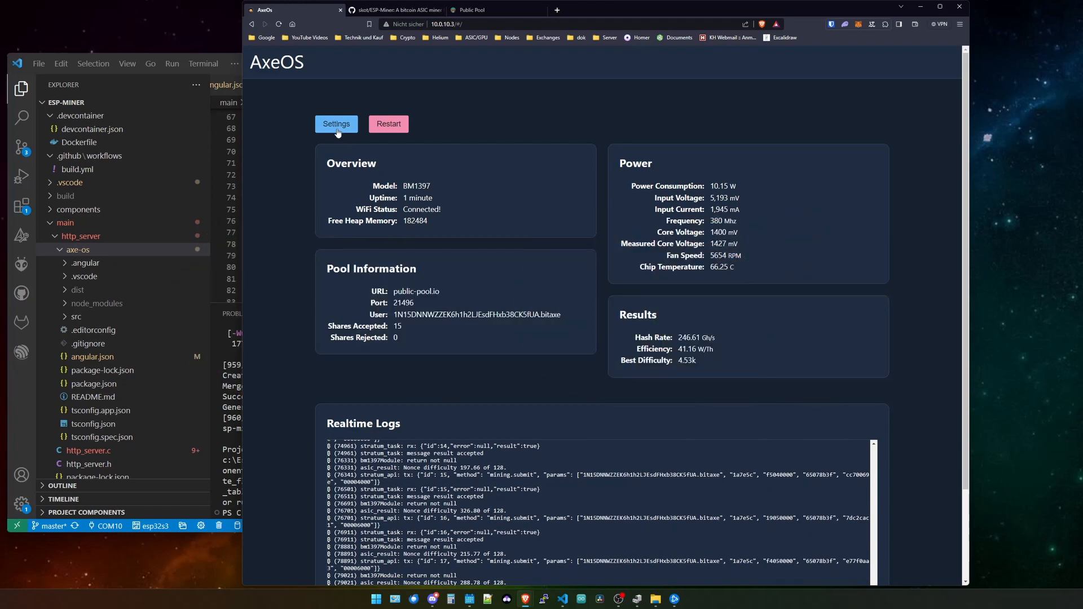
Set the miner Frequency to 400 MHz in Settings and save it.
left_click(336, 124)
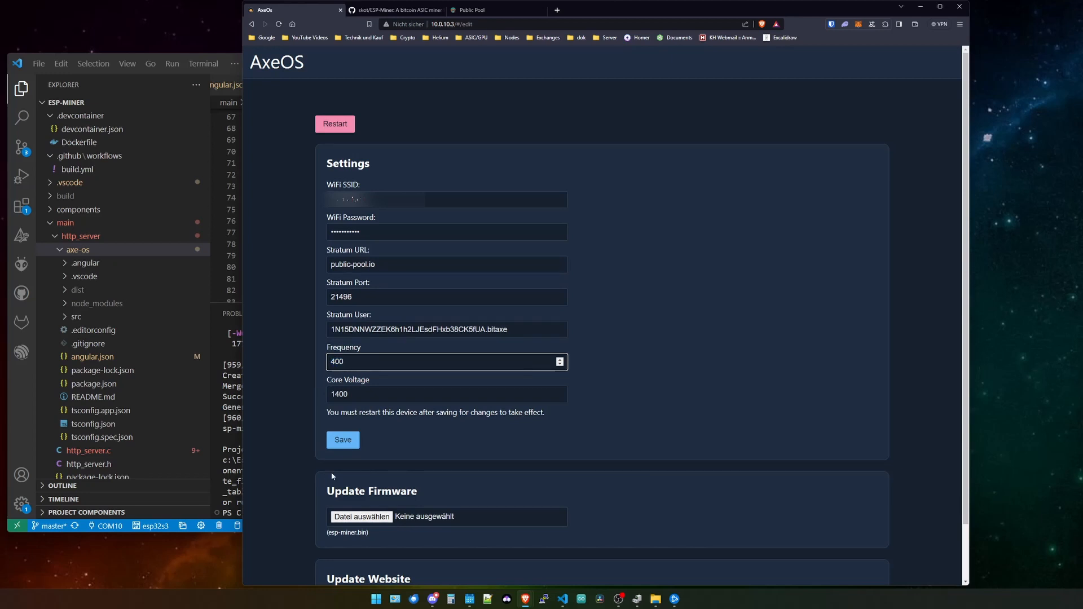
left_click(343, 439)
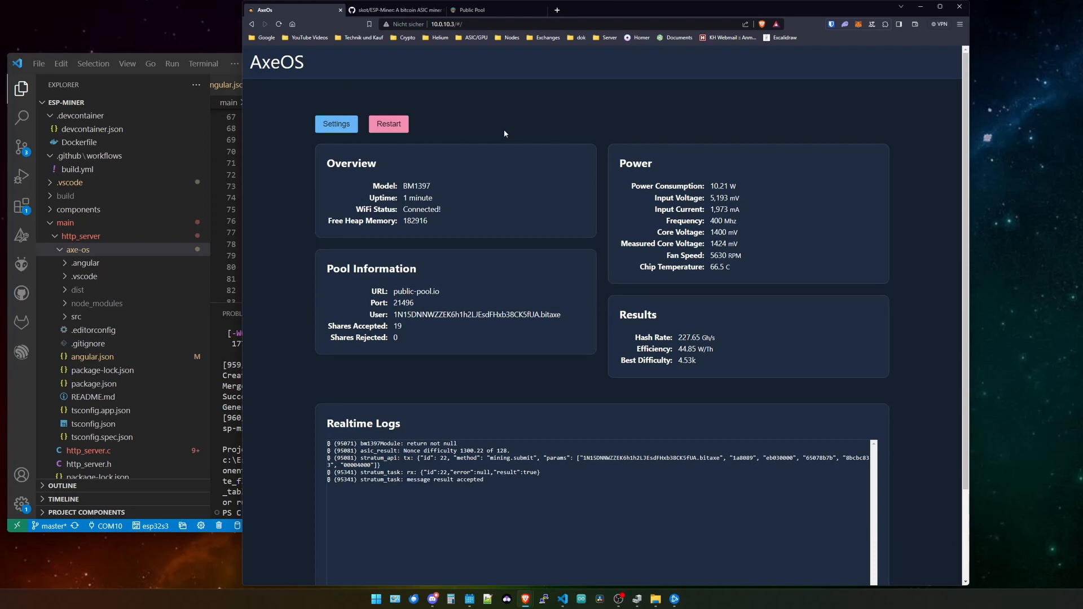
mouse_move(750, 240)
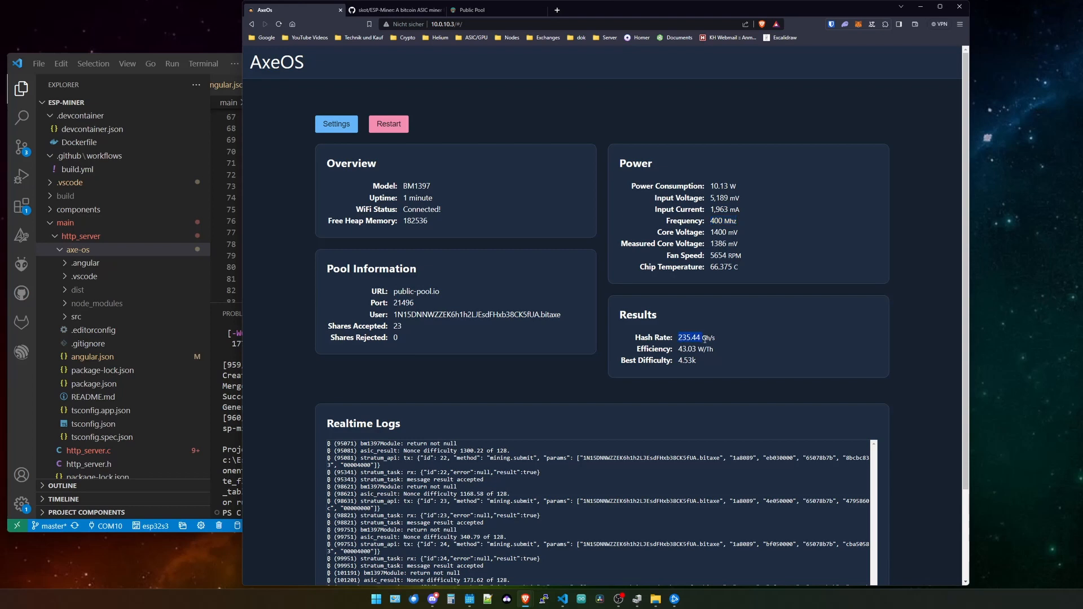
mouse_move(743, 312)
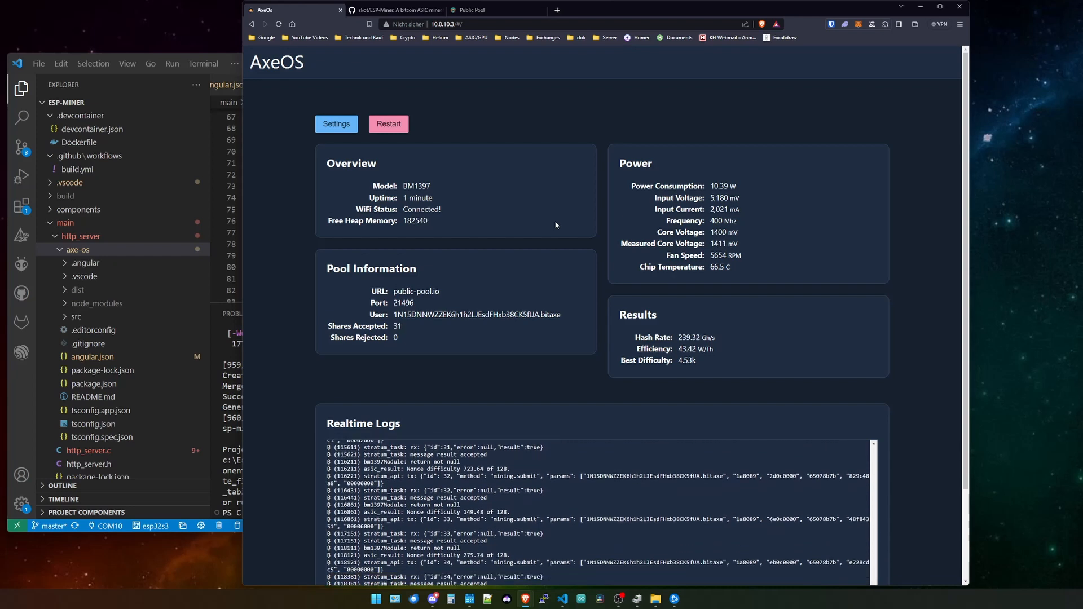
scroll("down", 3)
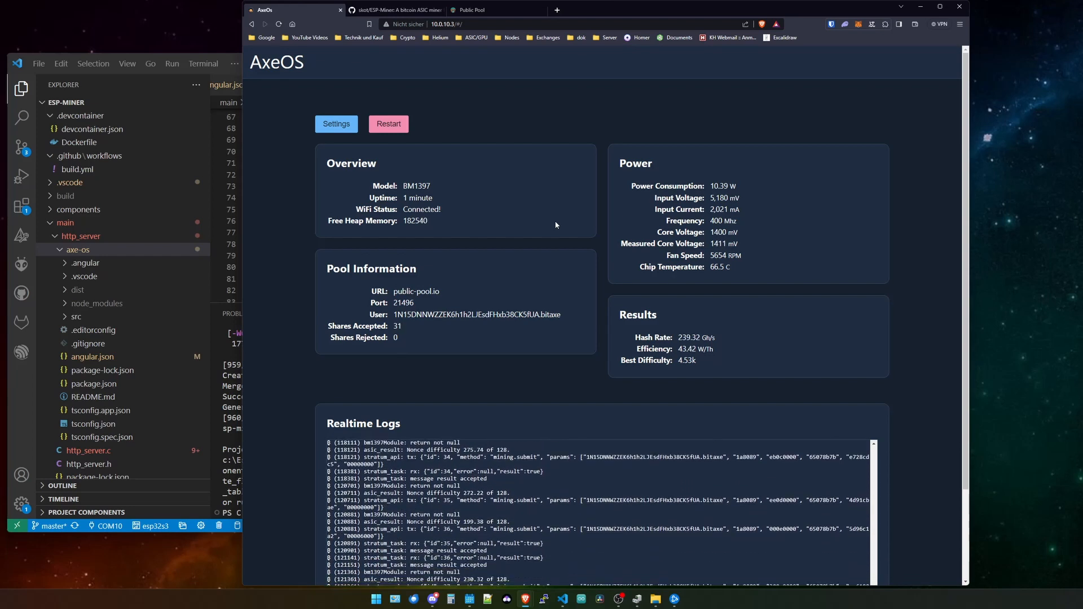